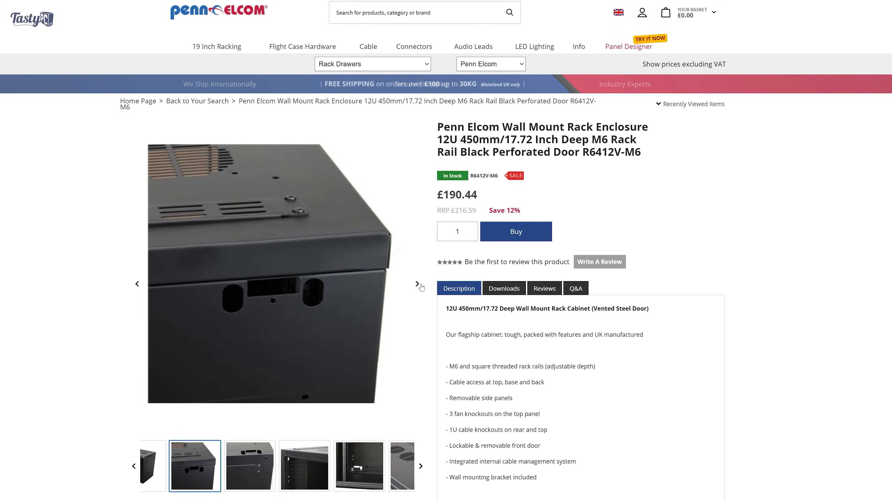
Step: Advance through the black enclosure's photos past the door-opening close-up to the flat panel view
click(420, 284)
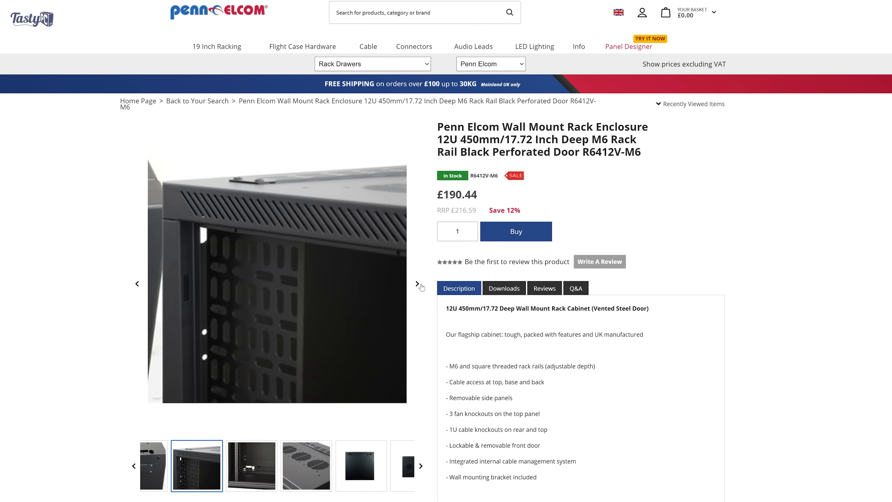
click(420, 284)
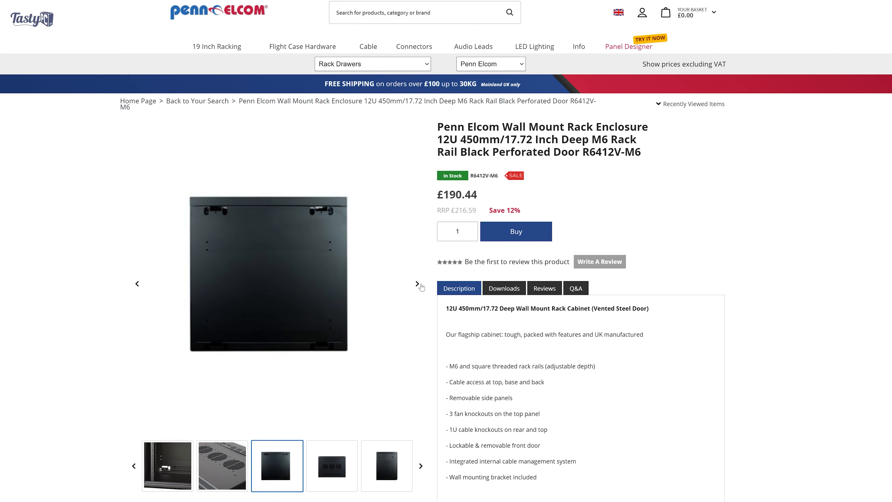
click(386, 465)
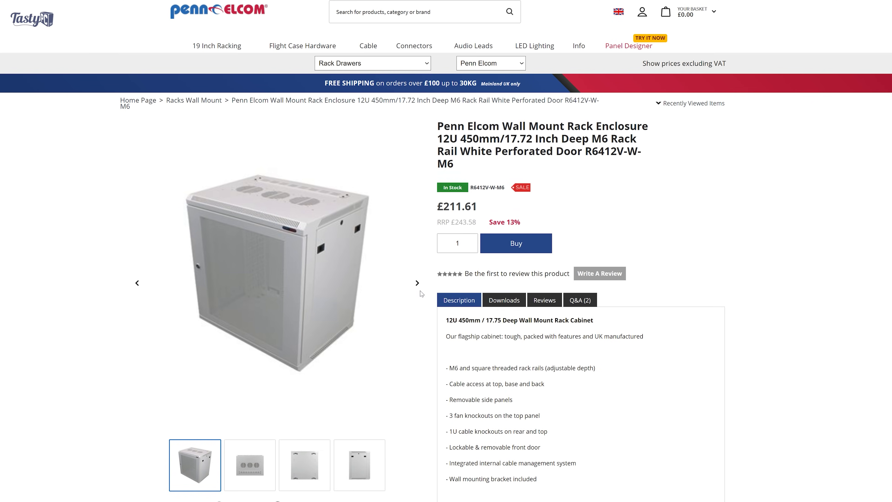
mouse_move(417, 284)
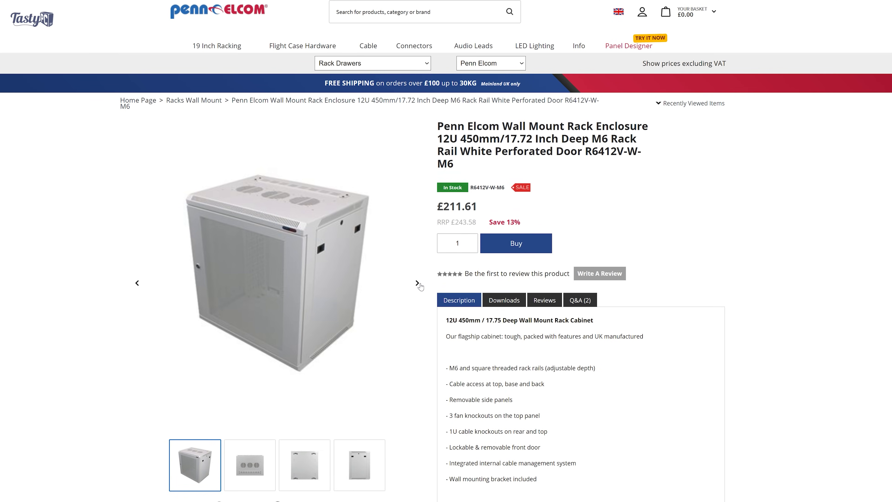
Step: View the white R6412V-W-M6 enclosure's top panel with fan cutouts and rear view, ending on the front
click(249, 464)
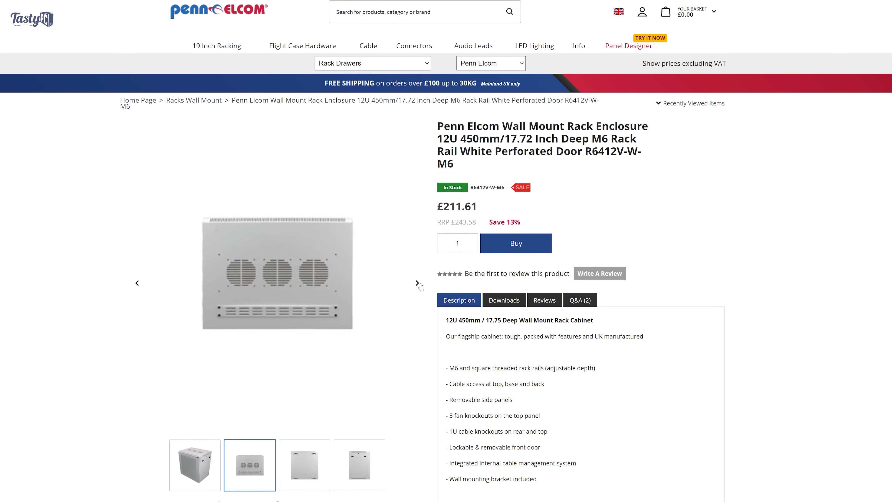
click(359, 464)
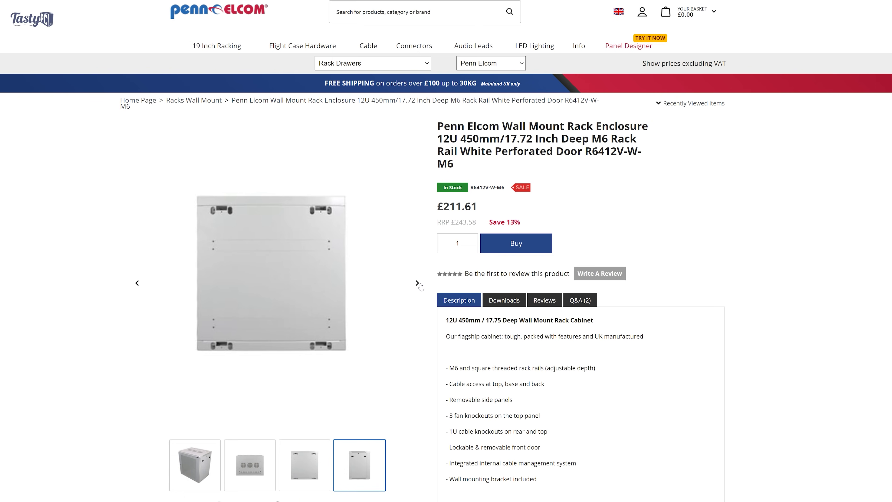
click(194, 464)
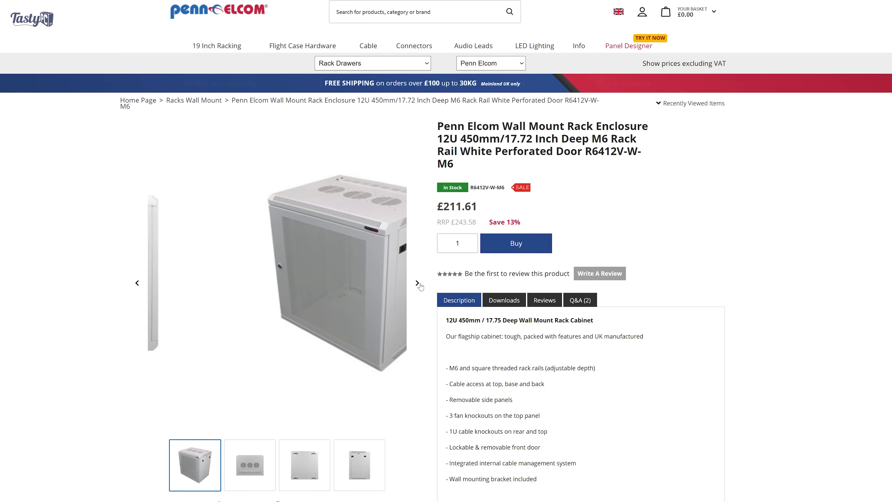